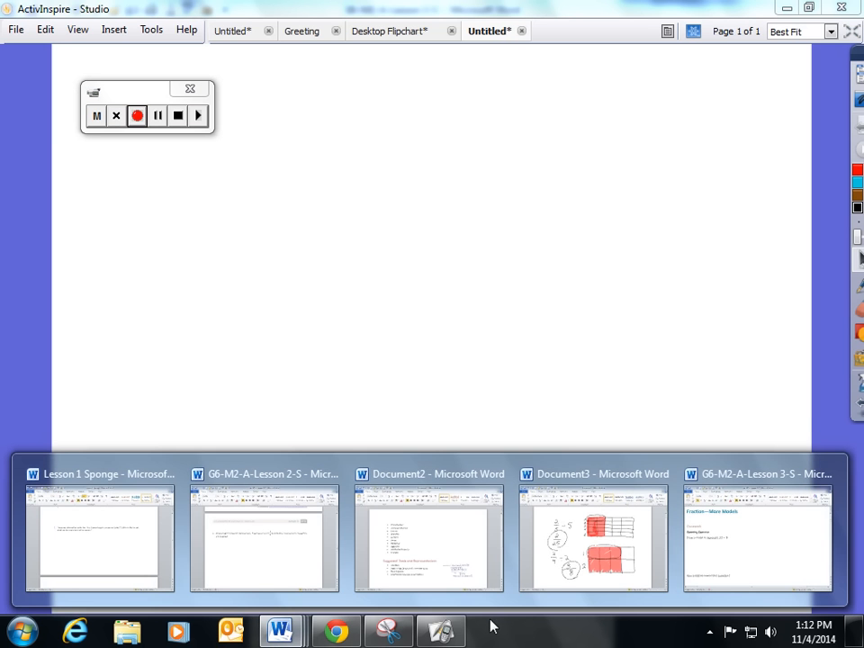
Switch to the G6-M2-A-Lesson 3-S Word worksheet from the taskbar thumbnail
{"action": "left_click", "coordinate": [757, 538]}
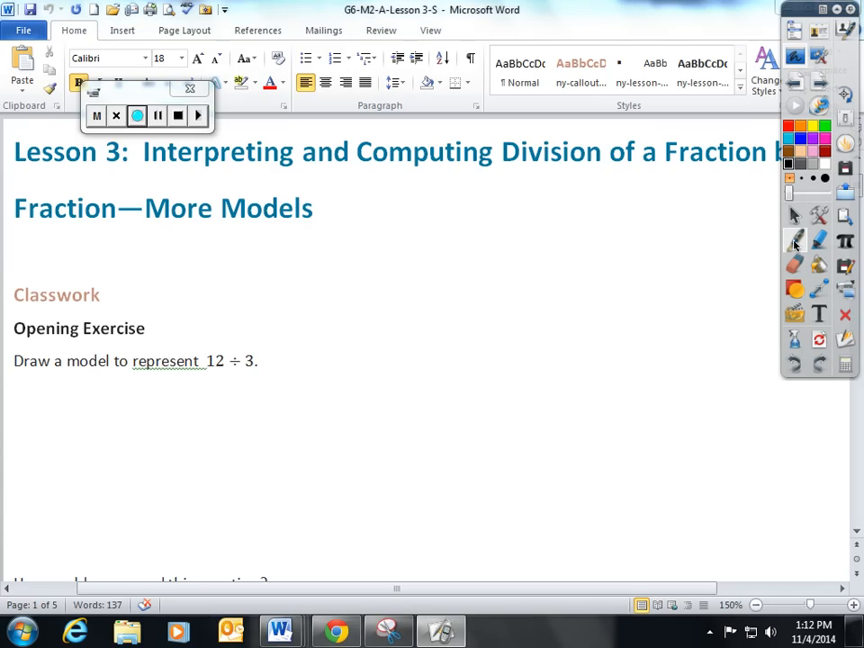
{"action": "mouse_move", "coordinate": [795, 241]}
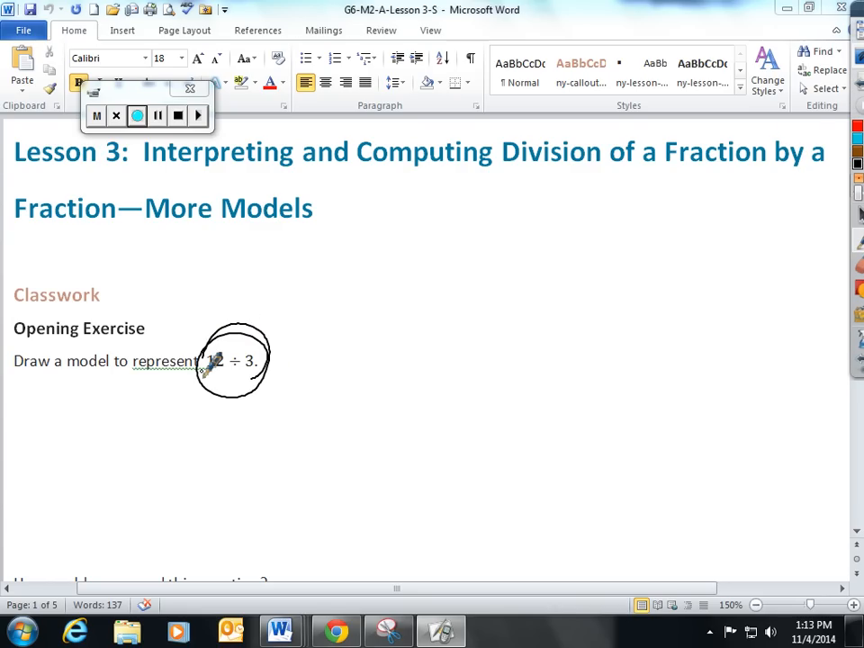
{"action": "mouse_move", "coordinate": [410, 453]}
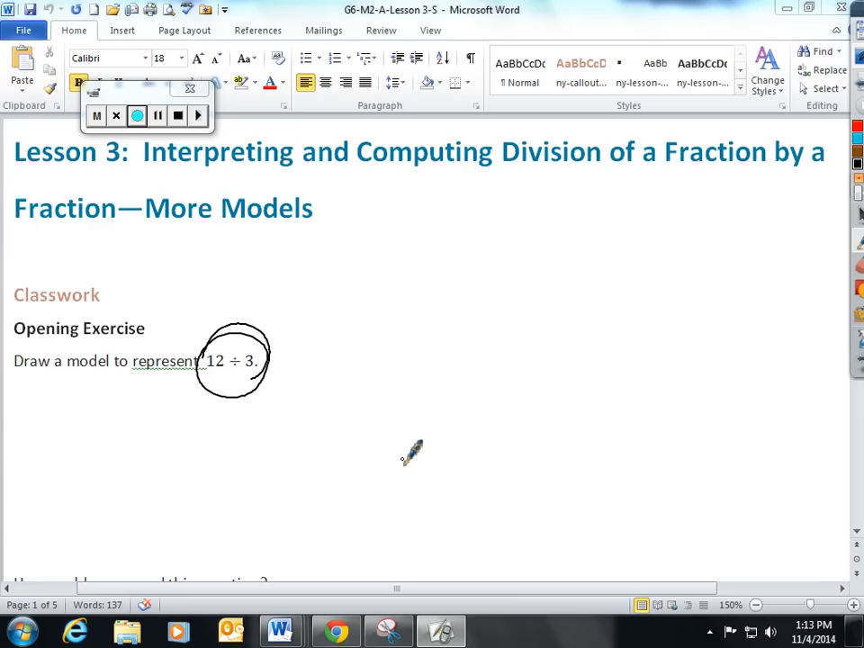
{"action": "mouse_move", "coordinate": [365, 313]}
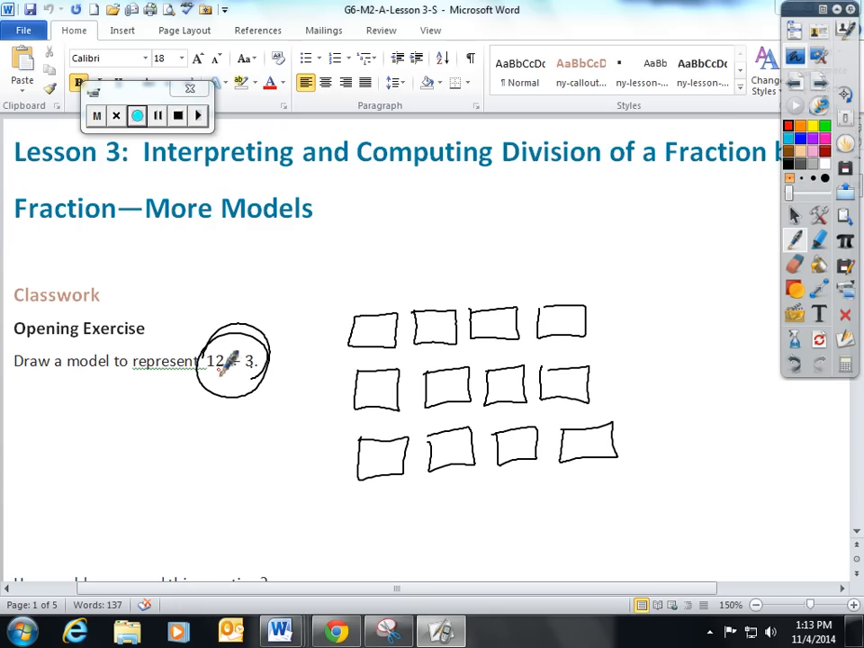
Loop red circles around the columns of boxes in the 12 ÷ 3 exercise
{"action": "left_click_drag", "start_coordinate": [388, 297], "coordinate": [378, 486]}
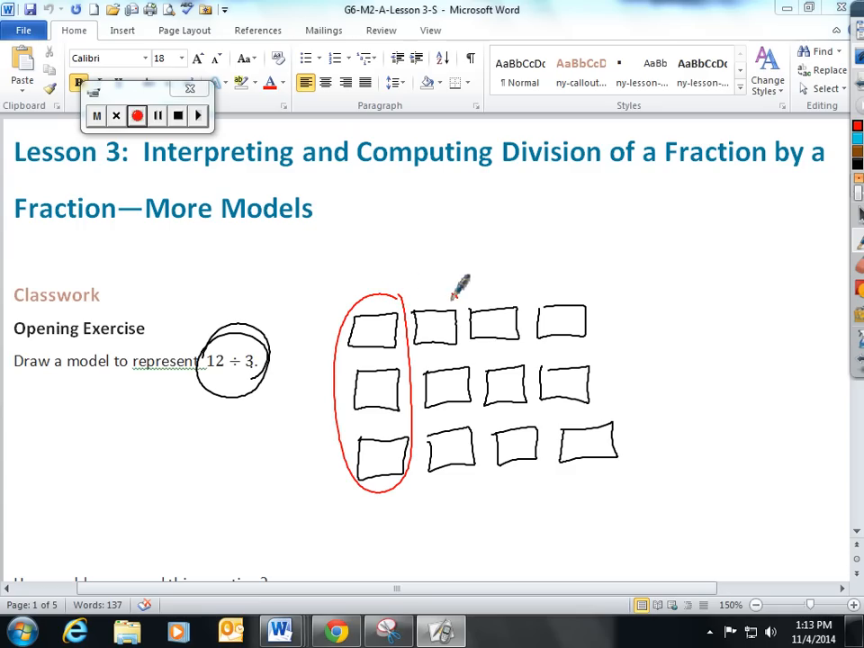
{"action": "left_click_drag", "start_coordinate": [459, 293], "coordinate": [441, 486]}
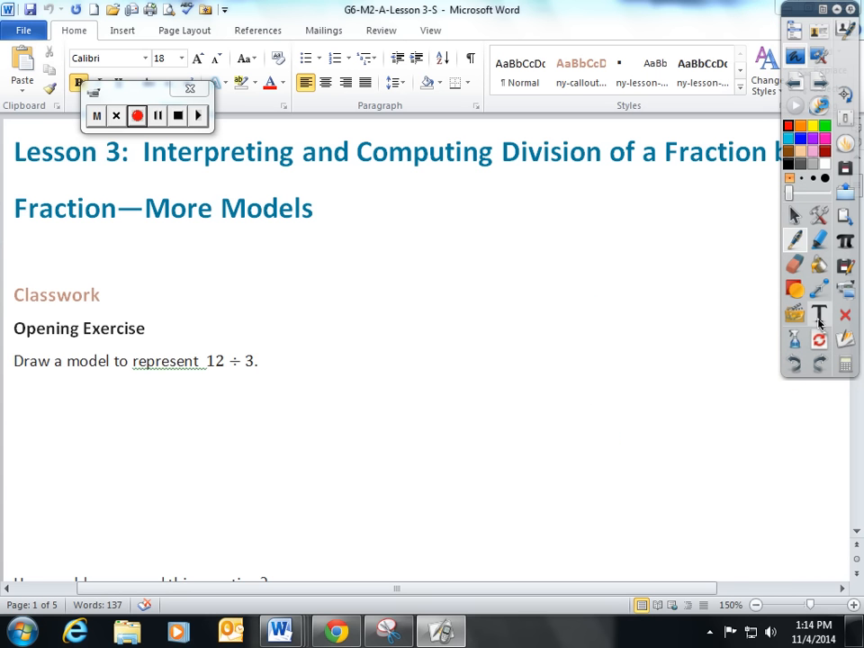
Scroll down the worksheet to Example 1, 8/9 ÷ 2/9
{"action": "scroll", "scroll_direction": "down", "scroll_amount": 3}
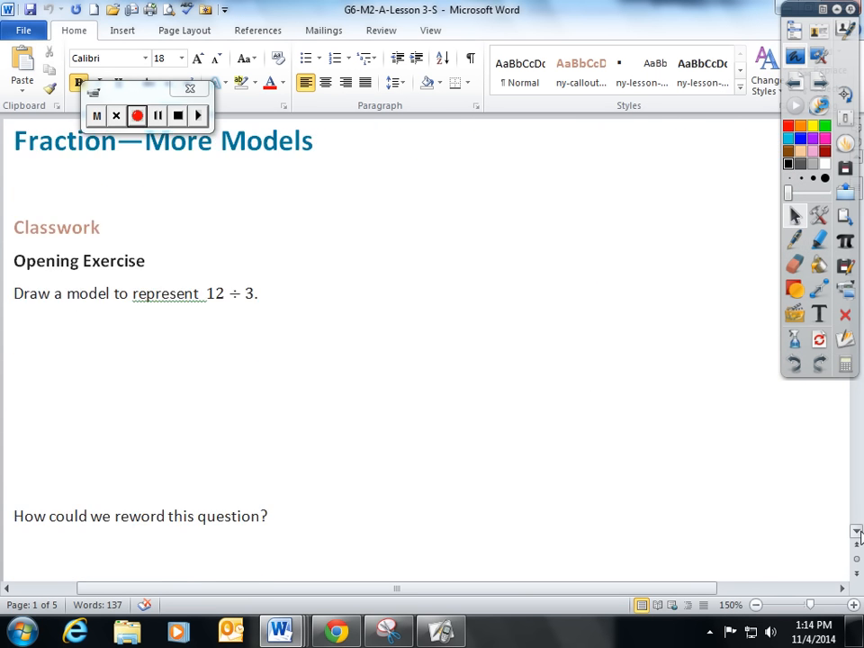
{"action": "scroll", "scroll_direction": "down", "scroll_amount": 3}
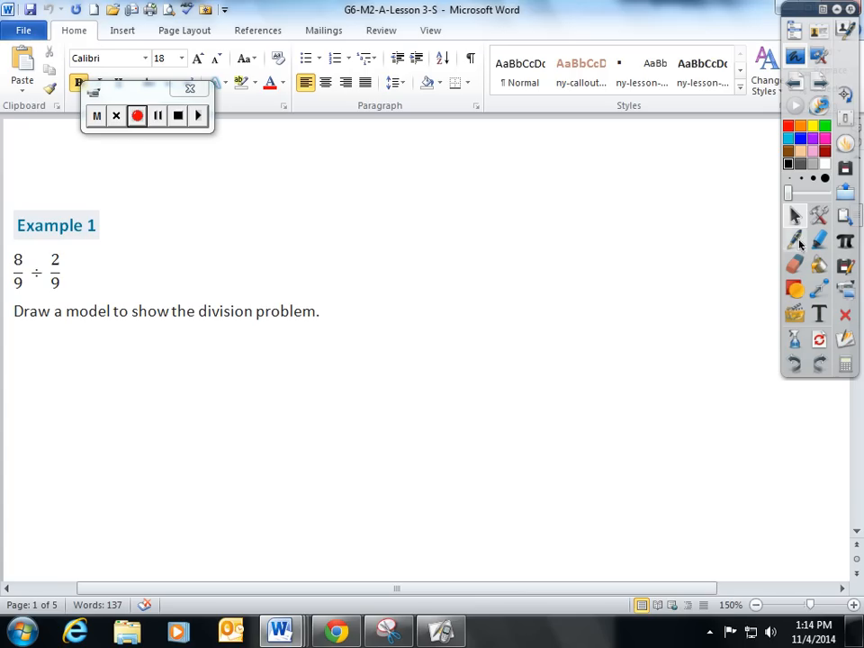
{"action": "mouse_move", "coordinate": [795, 238]}
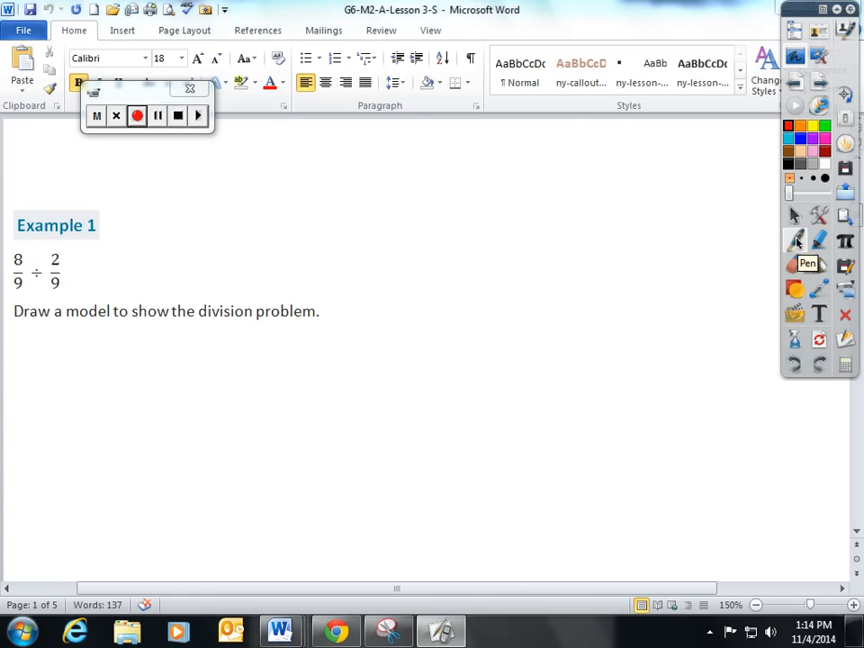
{"action": "mouse_move", "coordinate": [394, 317]}
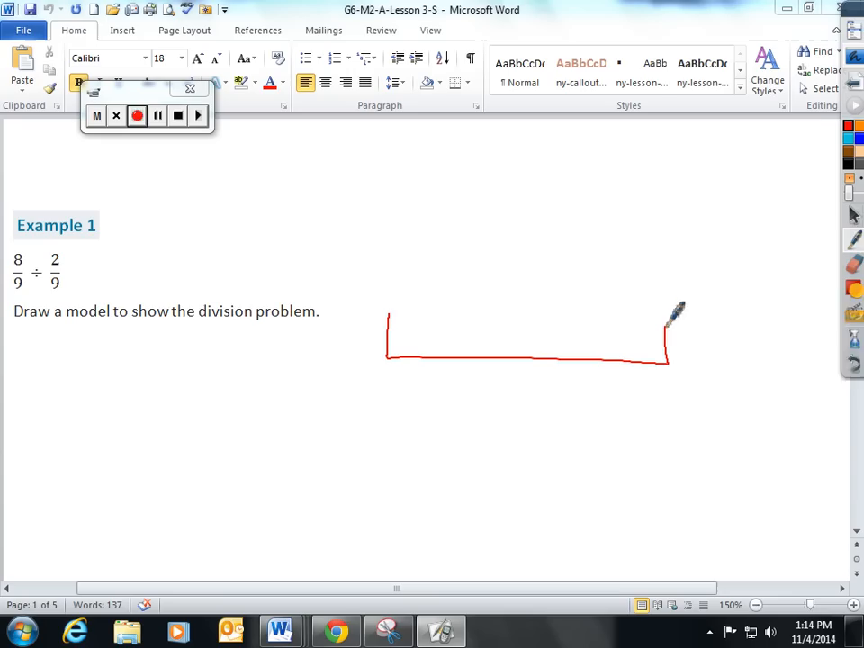
Outline a red bar beside Example 1, split it into nine parts, and shade eight pink
{"action": "left_click_drag", "start_coordinate": [670, 315], "coordinate": [387, 311]}
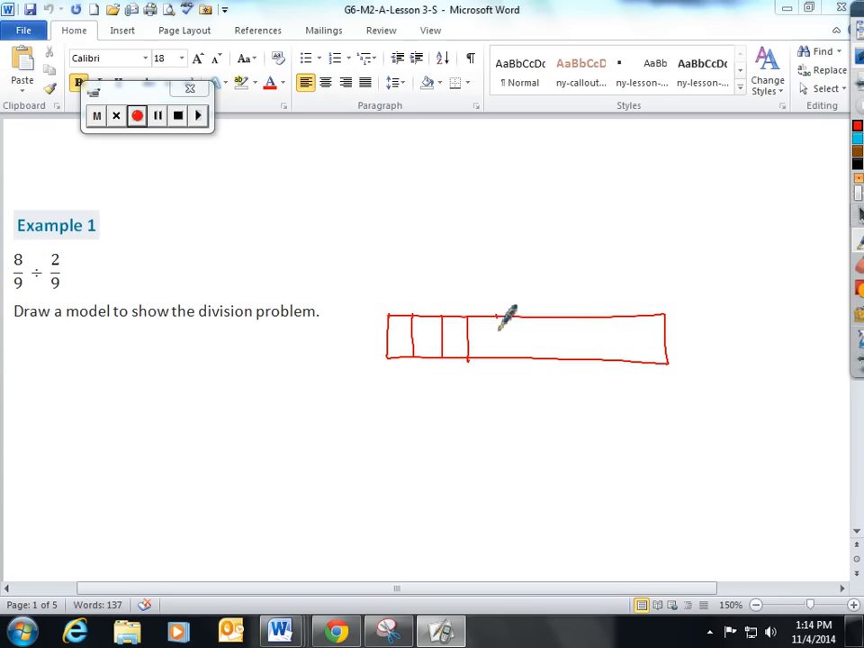
{"action": "left_click_drag", "start_coordinate": [496, 325], "coordinate": [631, 351]}
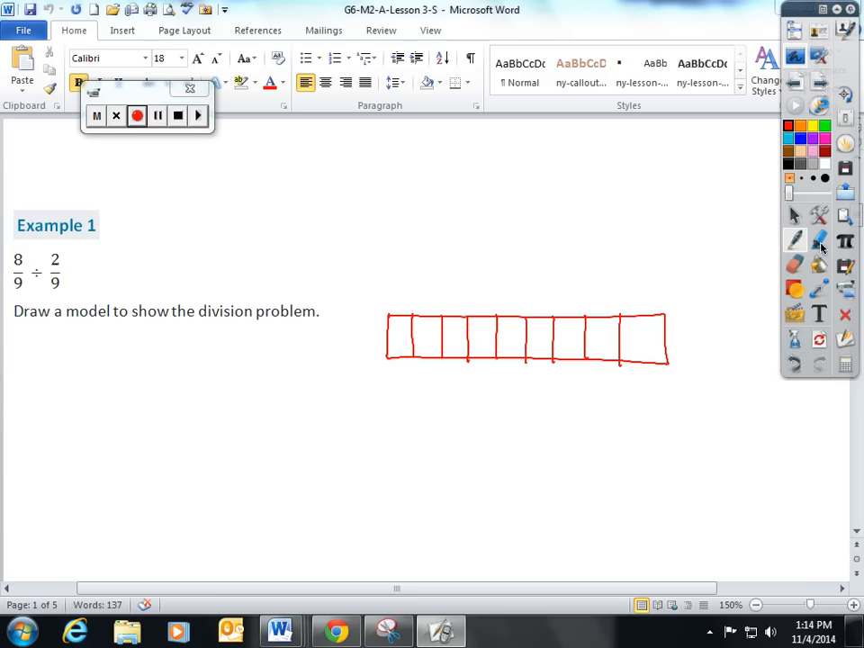
{"action": "mouse_move", "coordinate": [819, 240]}
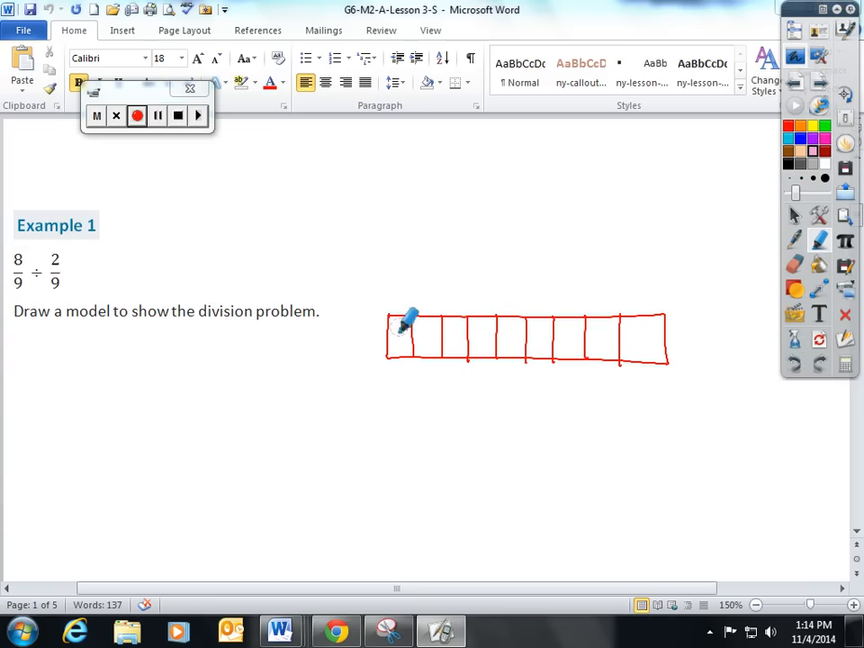
{"action": "left_click_drag", "start_coordinate": [391, 337], "coordinate": [463, 338]}
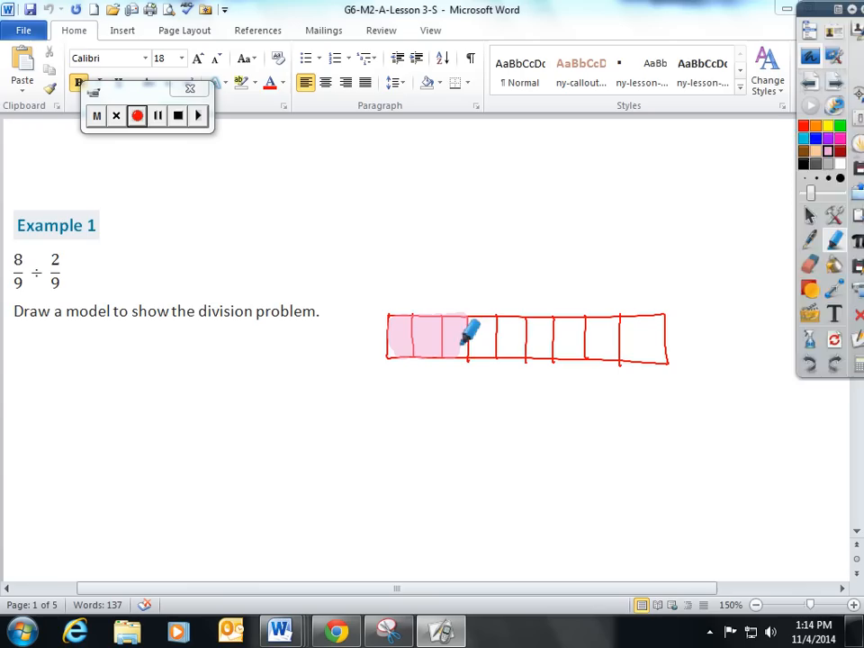
{"action": "left_click_drag", "start_coordinate": [464, 338], "coordinate": [540, 338]}
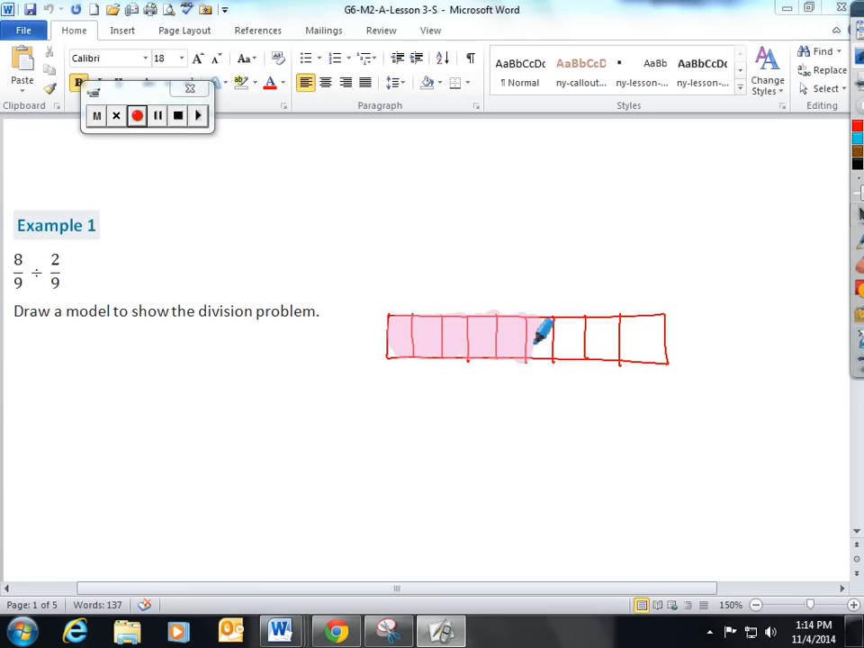
{"action": "left_click_drag", "start_coordinate": [536, 337], "coordinate": [616, 338]}
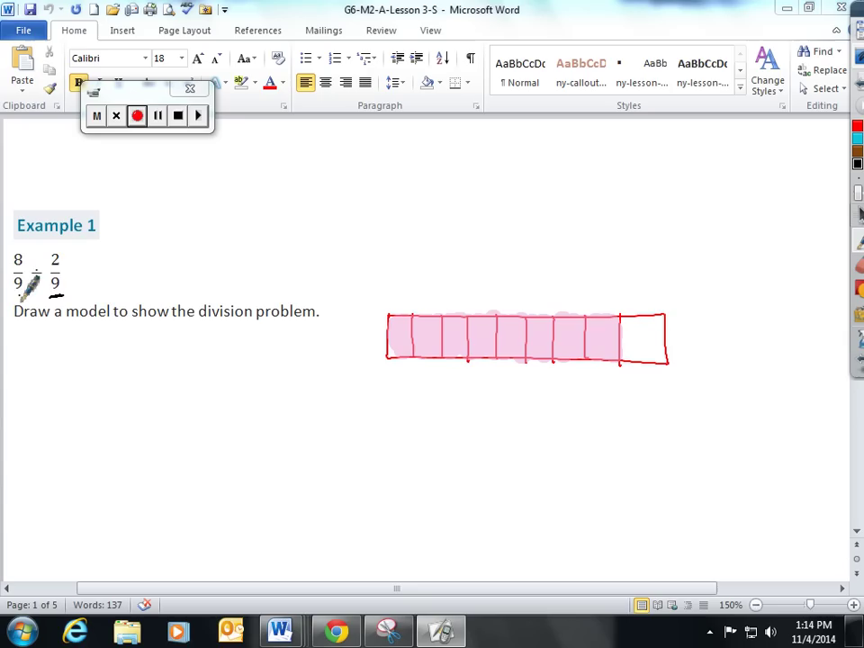
{"action": "mouse_move", "coordinate": [63, 284]}
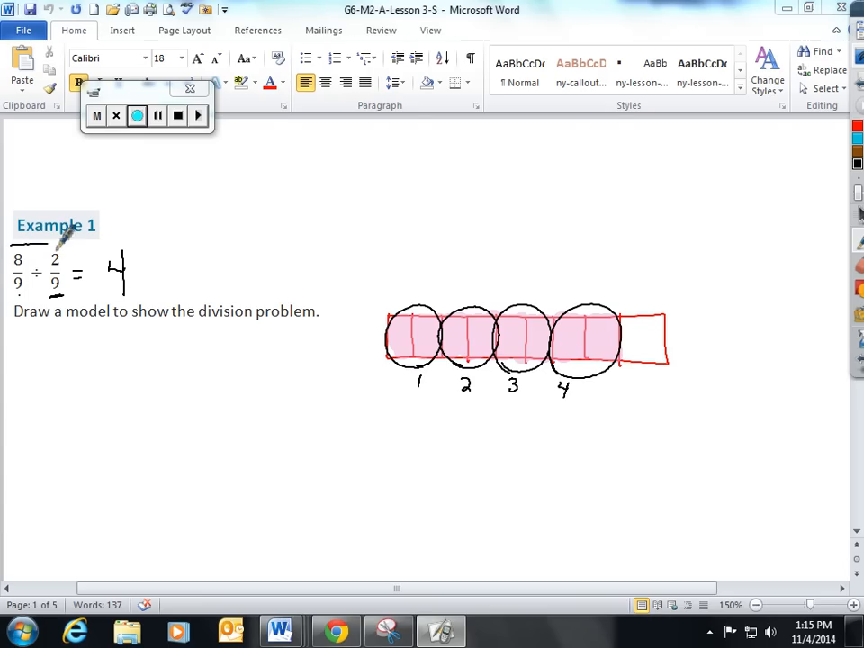
Mark the Example 1 model with pairs showing 8/9 ÷ 2/9 = 4, then clear the ink
{"action": "left_click_drag", "start_coordinate": [13, 252], "coordinate": [72, 297]}
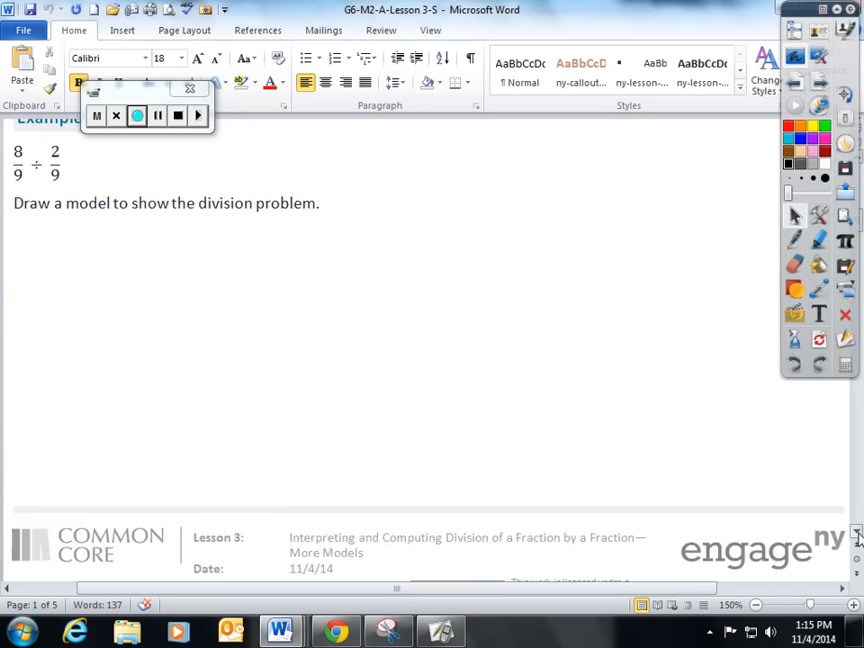
Scroll to Example 2 and draw a twelve-part bar for 9/12 ÷ 3/12
{"action": "scroll", "scroll_direction": "down", "scroll_amount": 3}
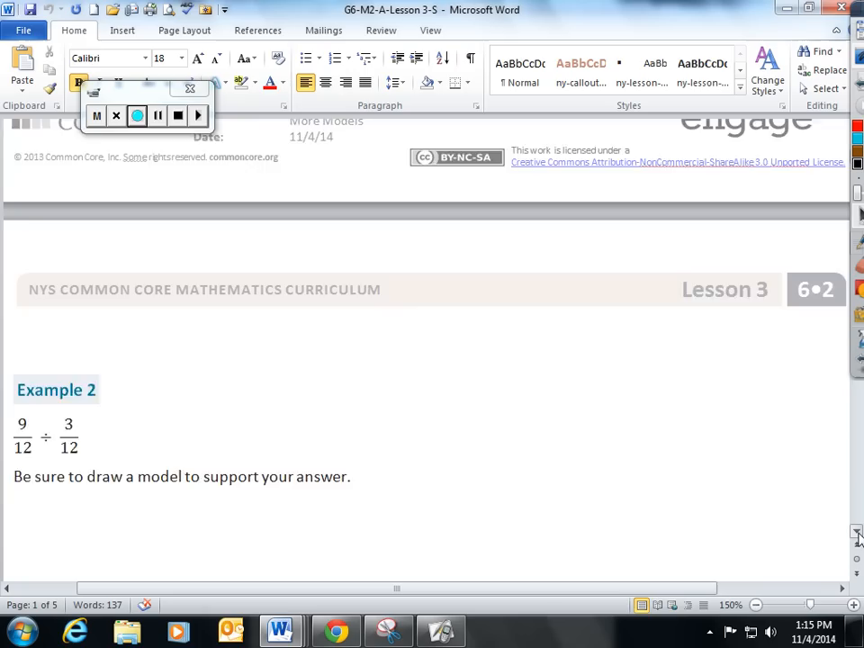
{"action": "scroll", "scroll_direction": "down", "scroll_amount": 3}
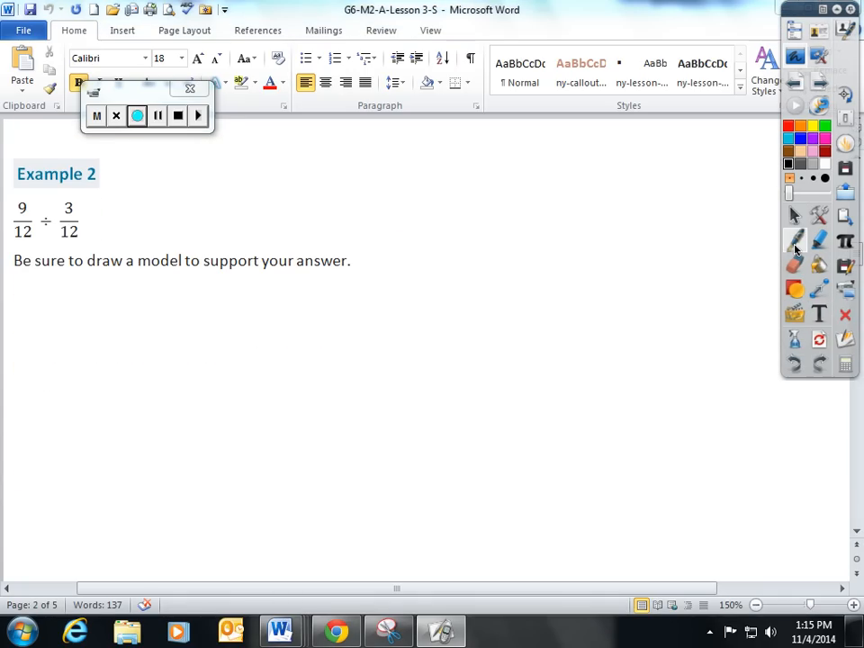
{"action": "left_click_drag", "start_coordinate": [289, 327], "coordinate": [455, 385]}
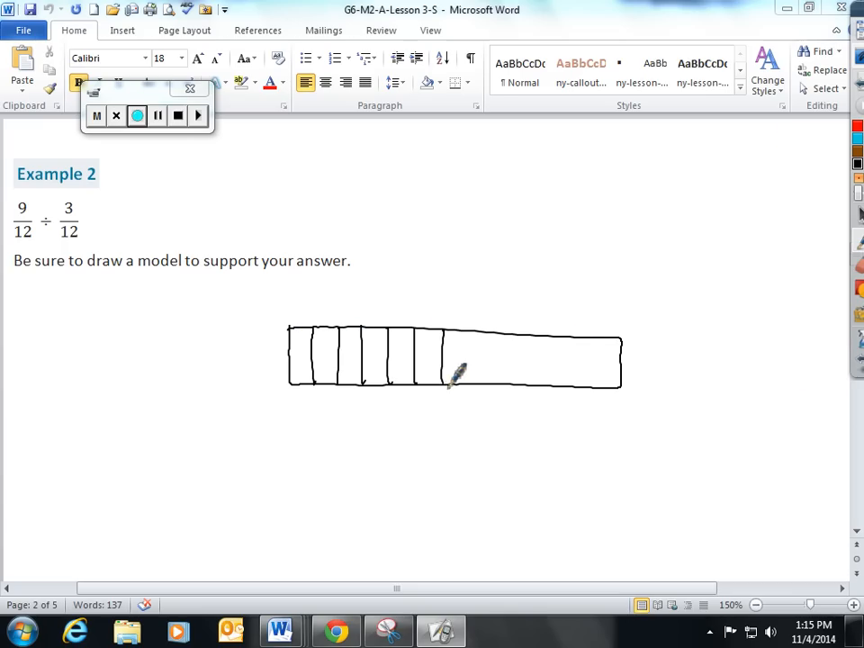
{"action": "left_click_drag", "start_coordinate": [451, 378], "coordinate": [585, 378]}
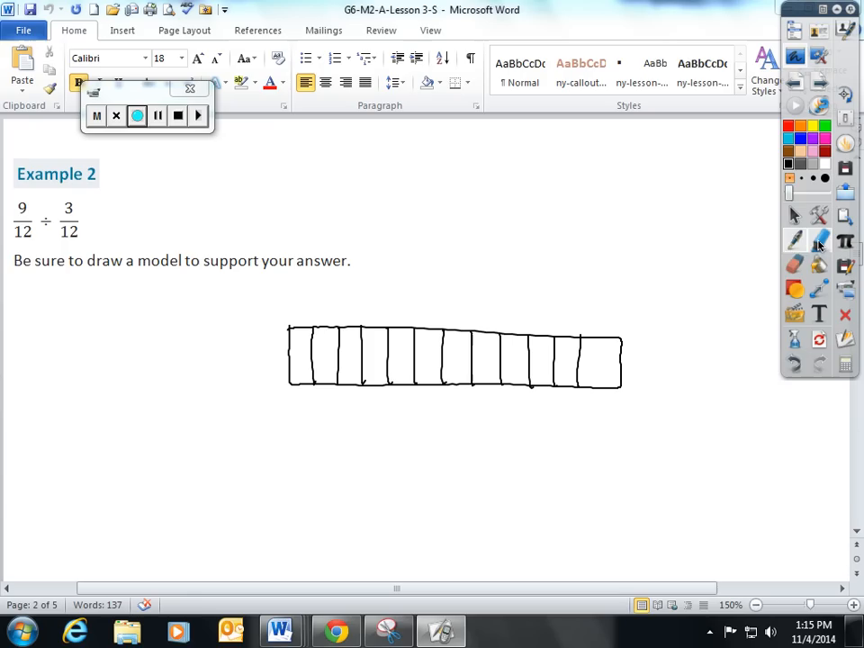
Shade nine of the bar's twelve parts pink
{"action": "left_click_drag", "start_coordinate": [301, 338], "coordinate": [329, 374]}
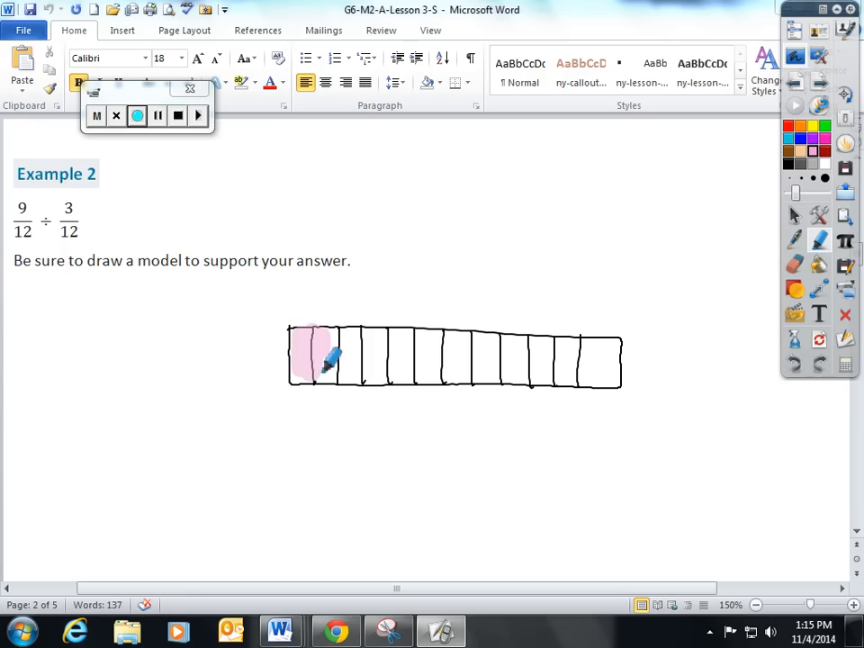
{"action": "left_click_drag", "start_coordinate": [311, 356], "coordinate": [432, 338]}
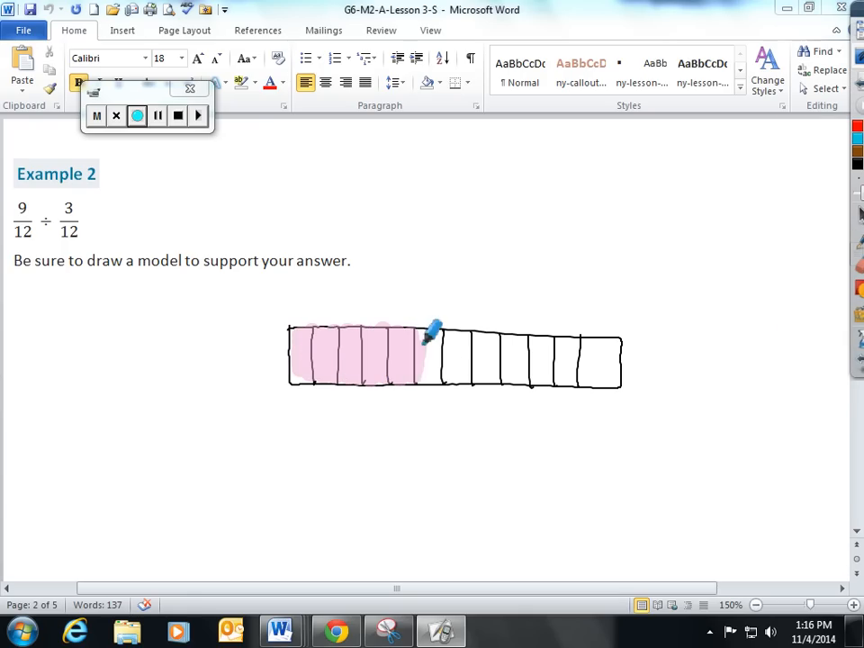
{"action": "left_click_drag", "start_coordinate": [428, 333], "coordinate": [526, 369]}
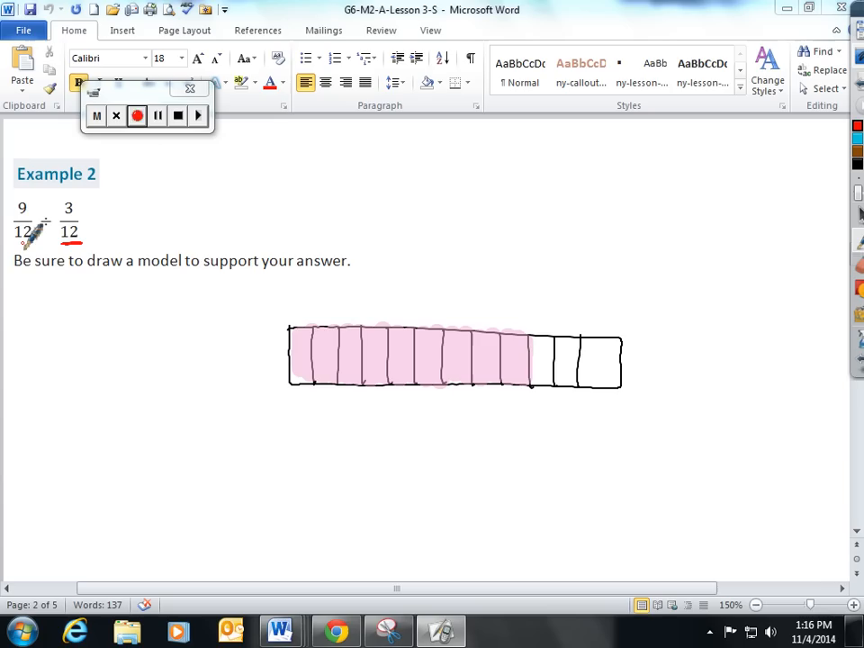
Circle groups of three shaded parts in the Example 2 bar in red
{"action": "left_click_drag", "start_coordinate": [297, 320], "coordinate": [346, 310]}
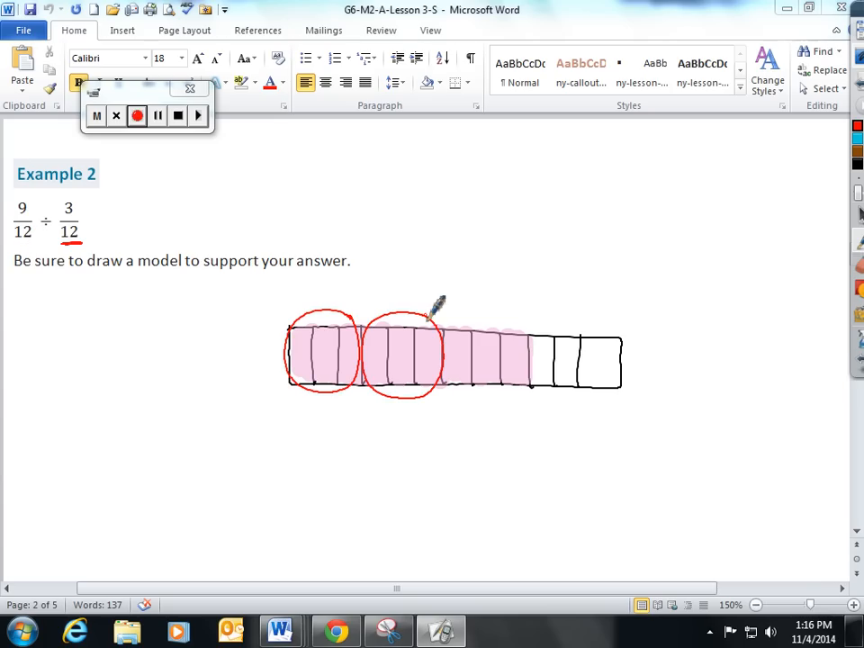
{"action": "left_click_drag", "start_coordinate": [445, 310], "coordinate": [490, 396]}
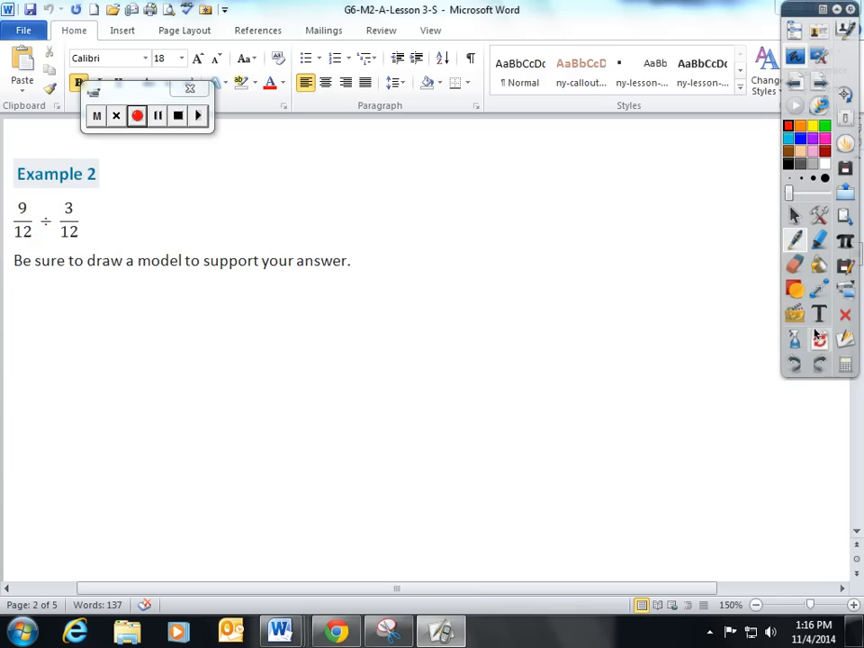
Scroll to Example 3 and draw a red nine-part bar for 7/9 ÷ 3/9
{"action": "scroll", "scroll_direction": "down", "scroll_amount": 3}
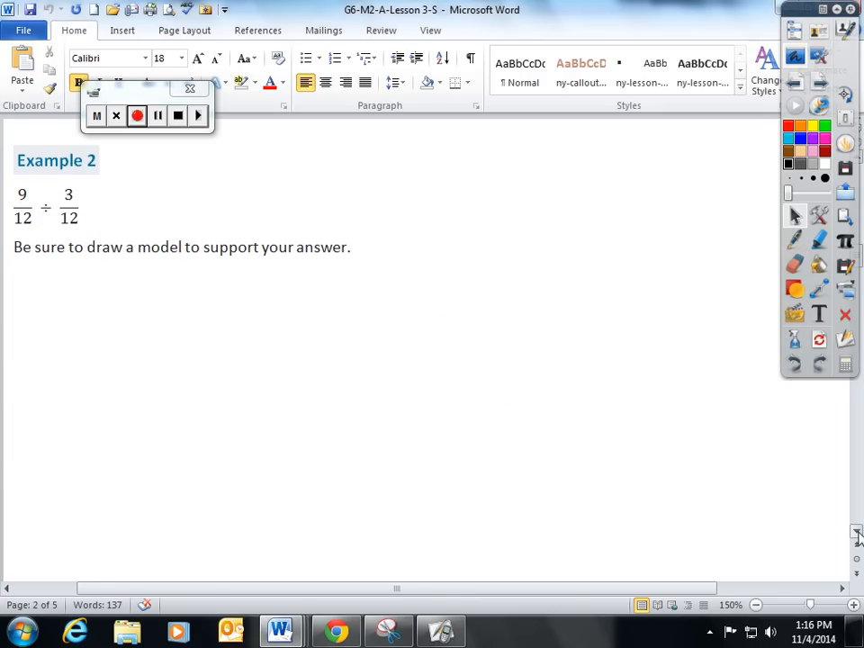
{"action": "scroll", "scroll_direction": "down", "scroll_amount": 3}
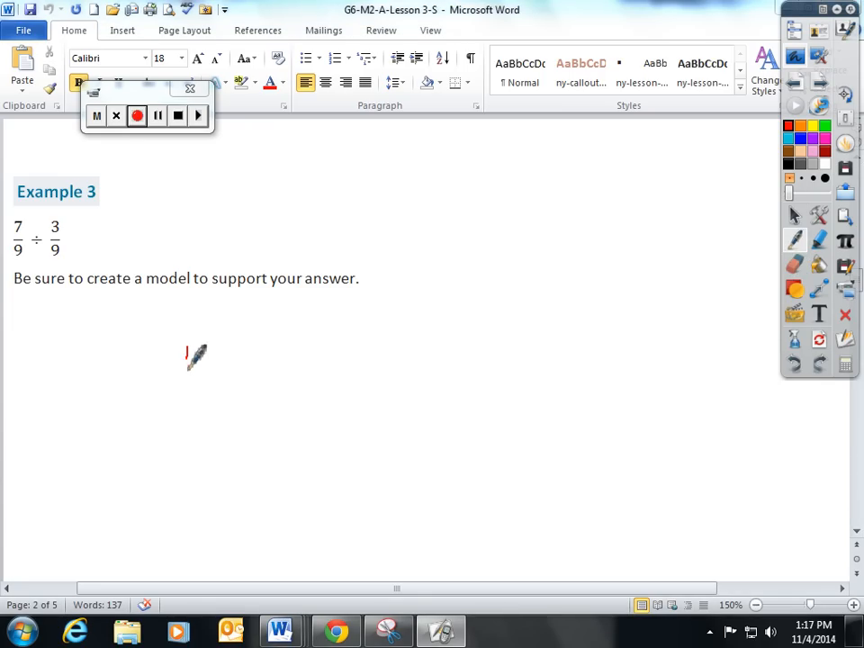
{"action": "left_click_drag", "start_coordinate": [186, 347], "coordinate": [466, 396]}
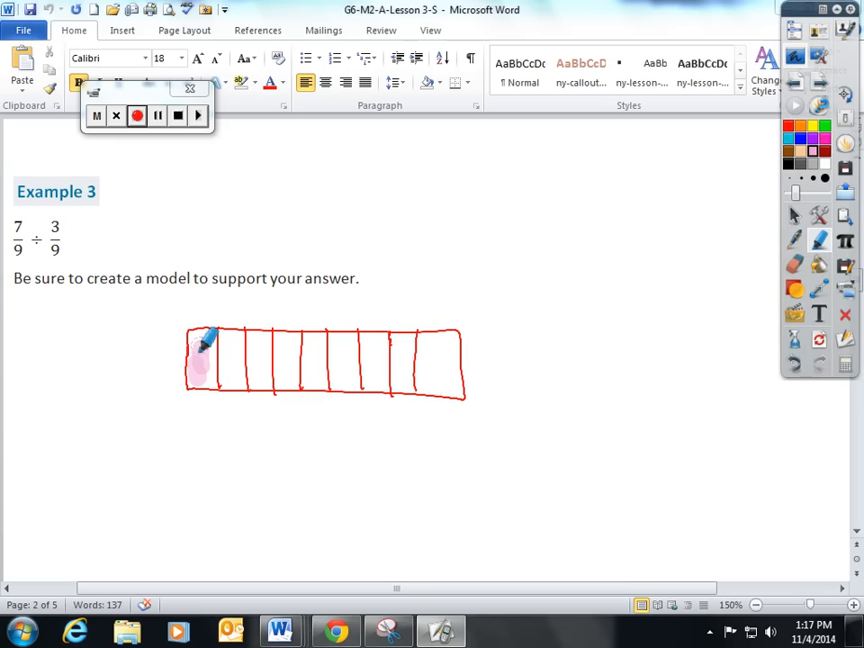
Shade seven of the nine bar parts pink
{"action": "left_click_drag", "start_coordinate": [198, 360], "coordinate": [257, 360]}
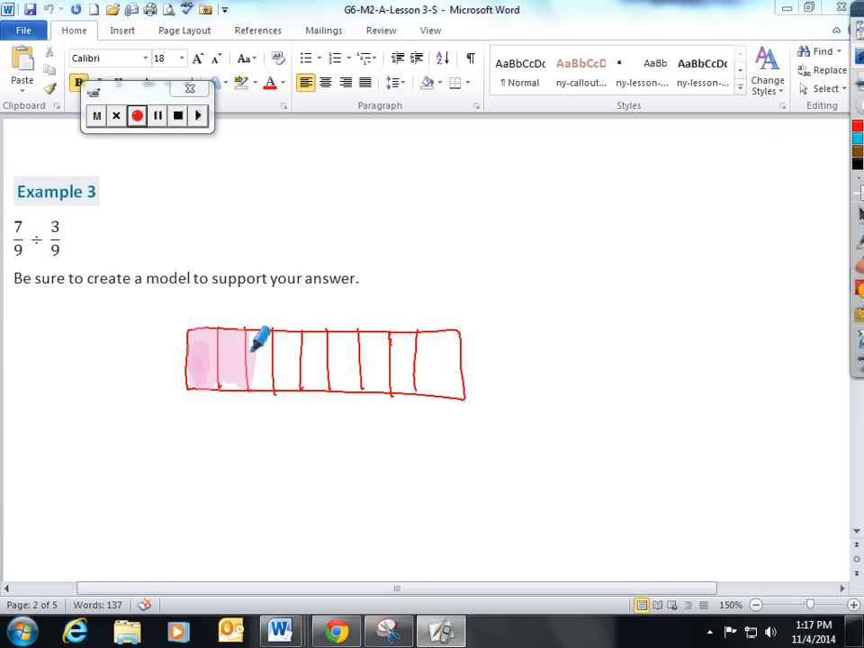
{"action": "left_click_drag", "start_coordinate": [261, 338], "coordinate": [333, 382]}
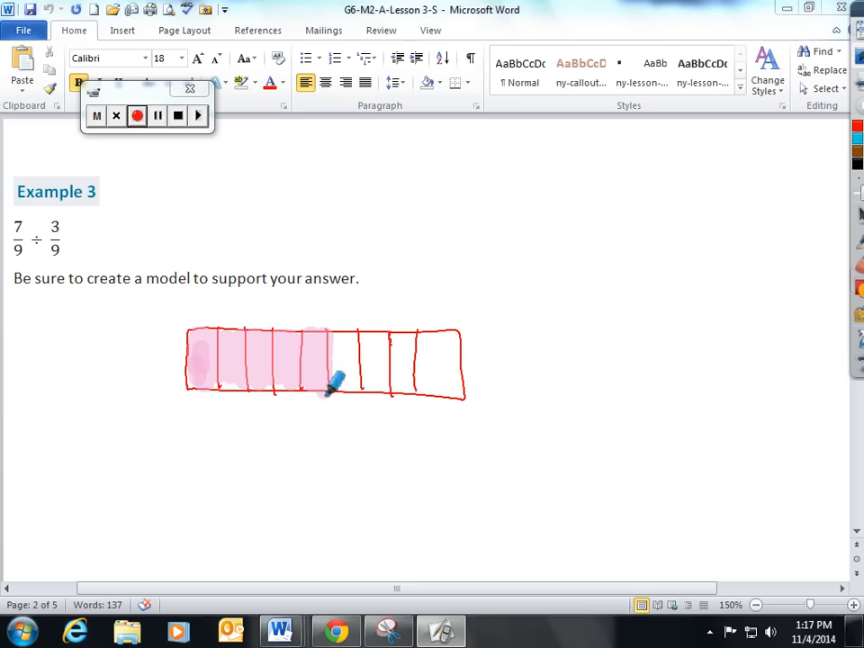
{"action": "left_click_drag", "start_coordinate": [329, 387], "coordinate": [397, 333]}
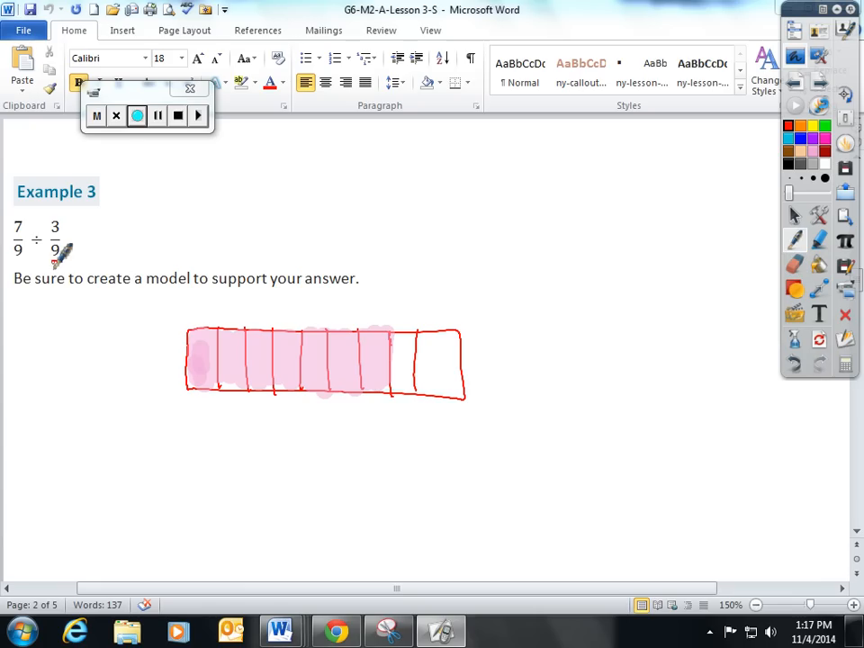
Underline the divisor's denominator 9 in red and switch to the black pen
{"action": "left_click", "coordinate": [137, 115]}
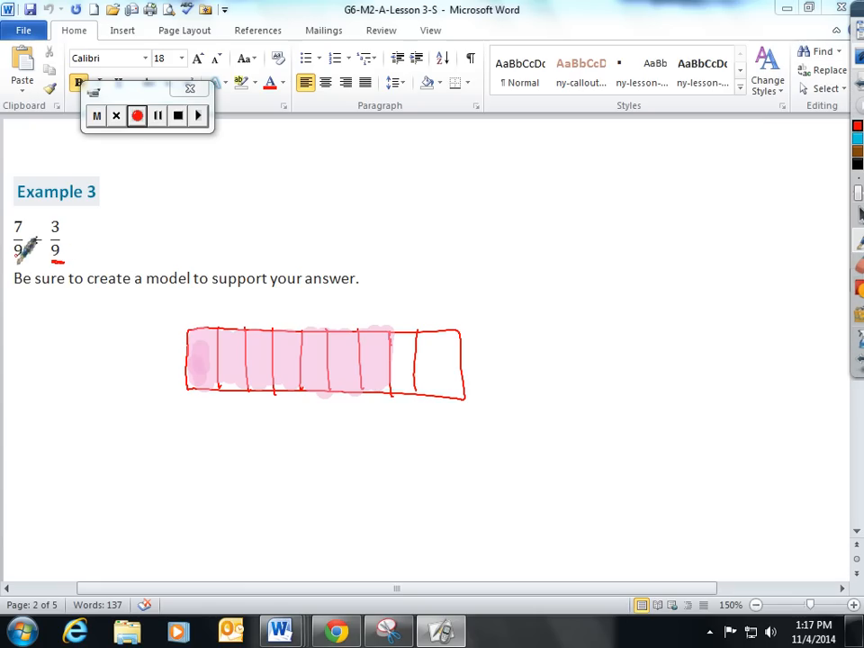
{"action": "left_click", "coordinate": [137, 116]}
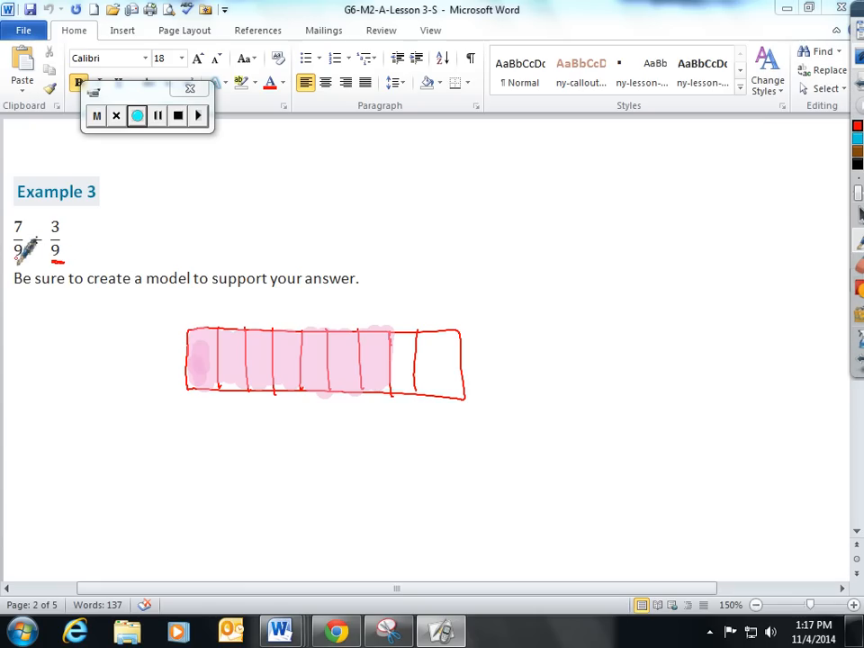
{"action": "left_click_drag", "start_coordinate": [27, 252], "coordinate": [41, 243]}
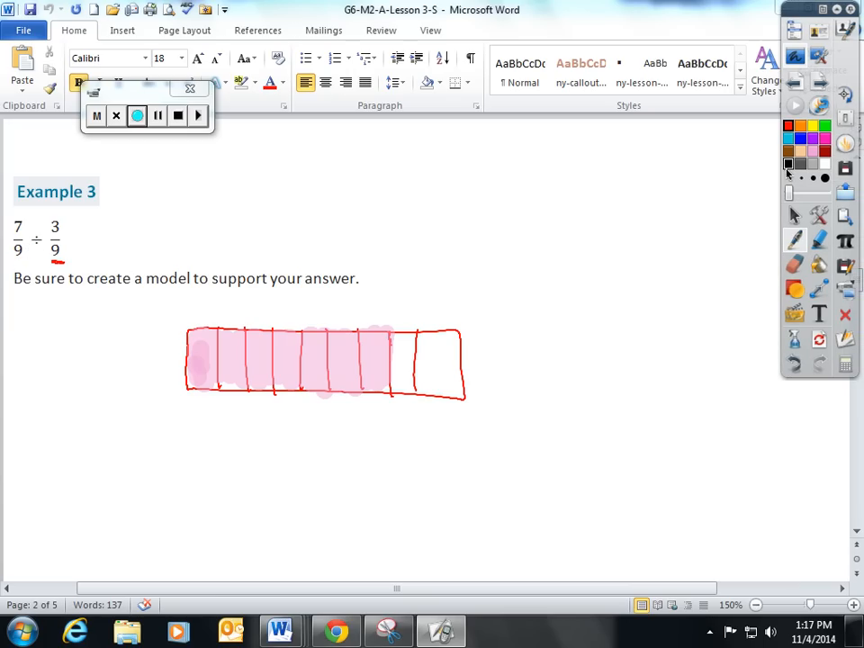
Circle two groups of three shaded parts in black and begin writing the answer
{"action": "left_click_drag", "start_coordinate": [211, 311], "coordinate": [270, 319]}
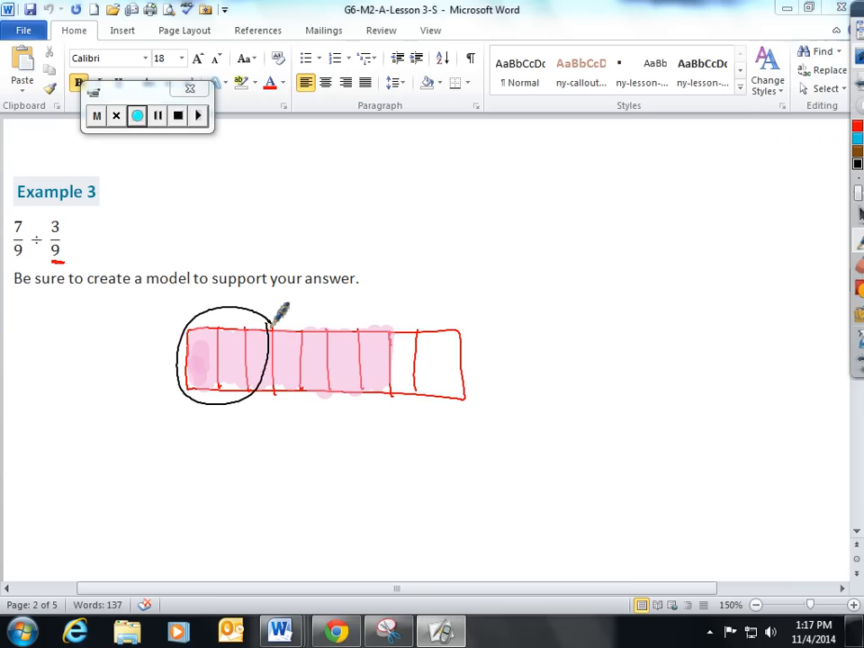
{"action": "left_click_drag", "start_coordinate": [279, 320], "coordinate": [351, 387]}
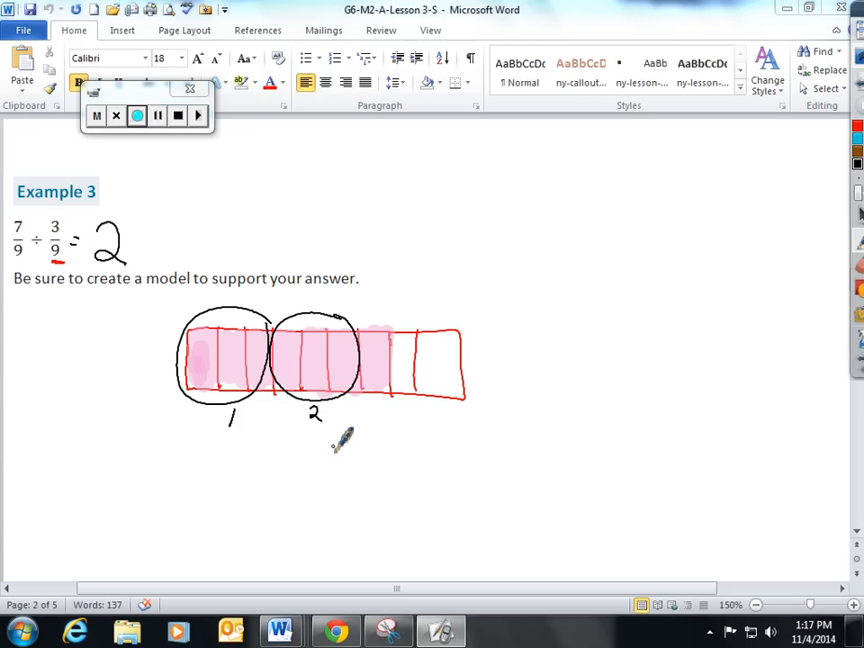
{"action": "left_click_drag", "start_coordinate": [343, 441], "coordinate": [148, 225]}
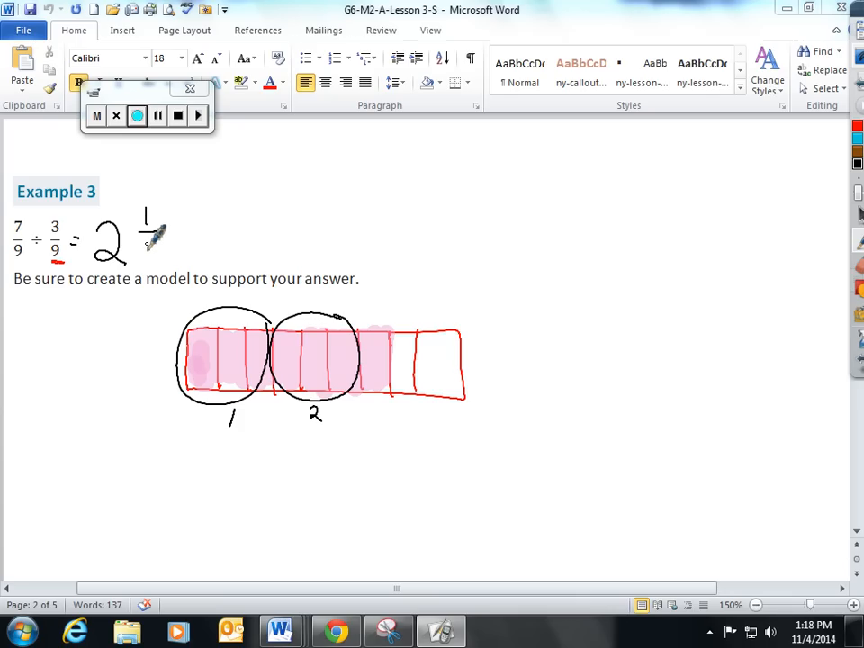
Write 1/3 to complete the answer 2 1/3 and write a 7 beside the model
{"action": "left_click_drag", "start_coordinate": [148, 230], "coordinate": [153, 256]}
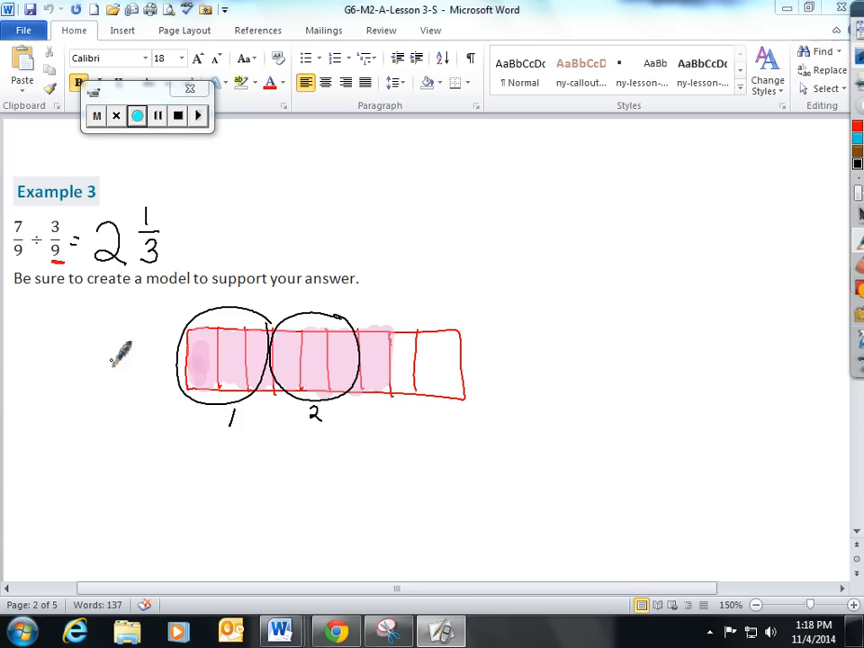
{"action": "mouse_move", "coordinate": [108, 252]}
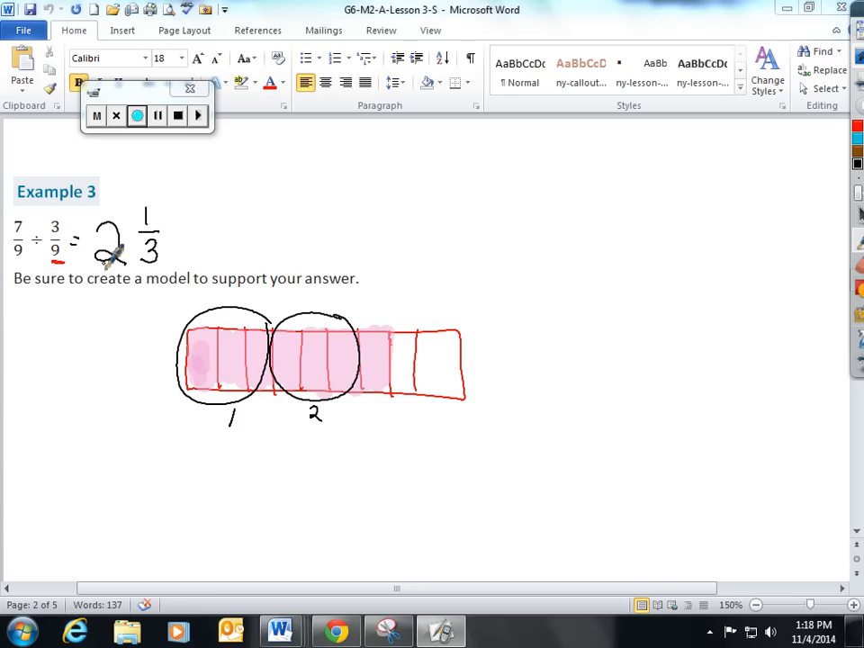
{"action": "mouse_move", "coordinate": [154, 252]}
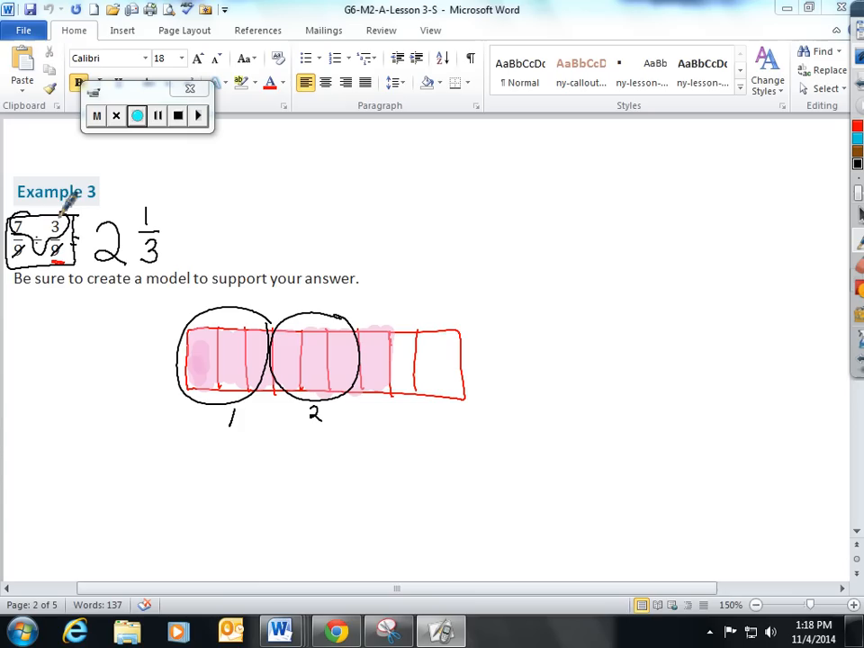
{"action": "left_click_drag", "start_coordinate": [63, 337], "coordinate": [76, 369]}
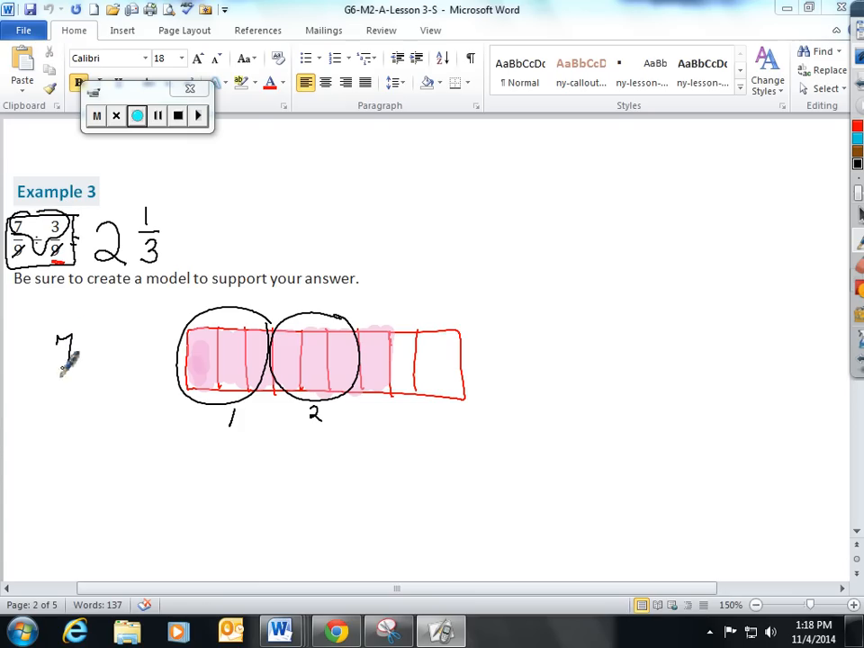